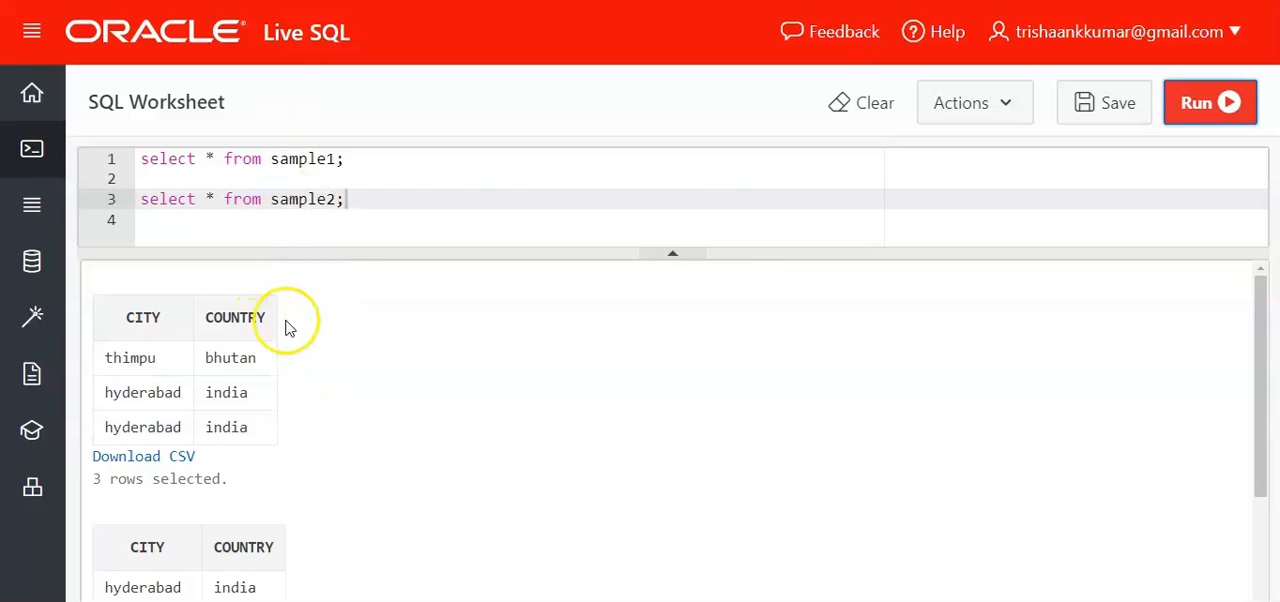
{"action": "mouse_move", "coordinate": [108, 354]}
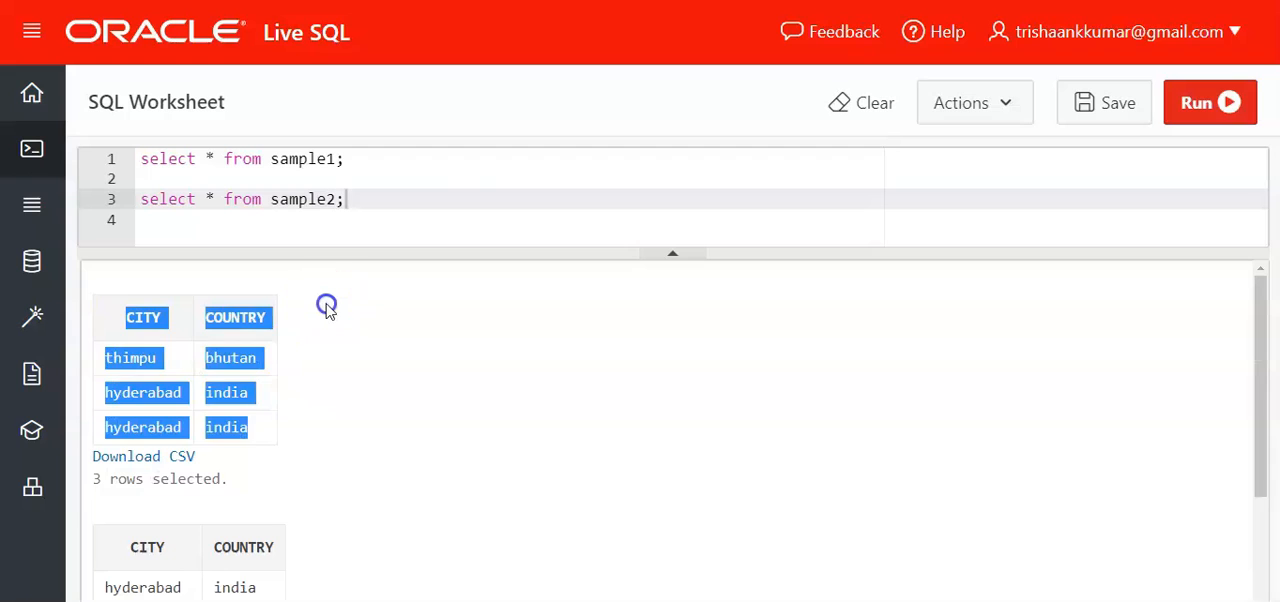
Select everything in the editor and delete both select queries
{"action": "scroll", "scroll_direction": "down", "scroll_amount": 3}
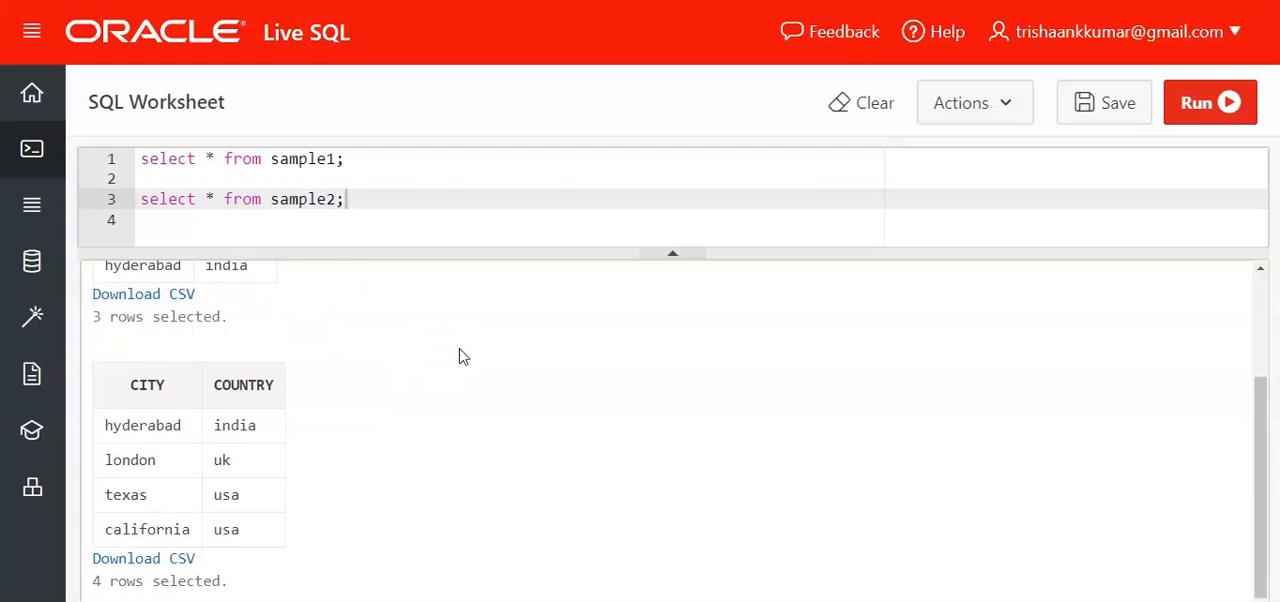
{"action": "scroll", "scroll_direction": "up", "scroll_amount": 3}
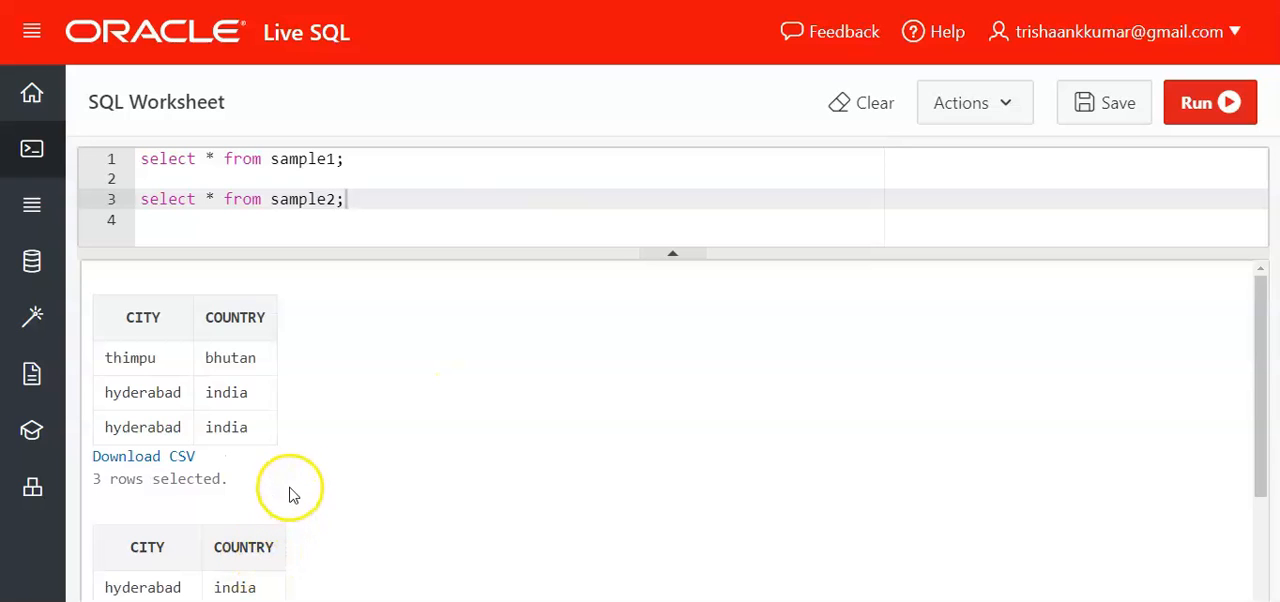
{"action": "mouse_move", "coordinate": [290, 385]}
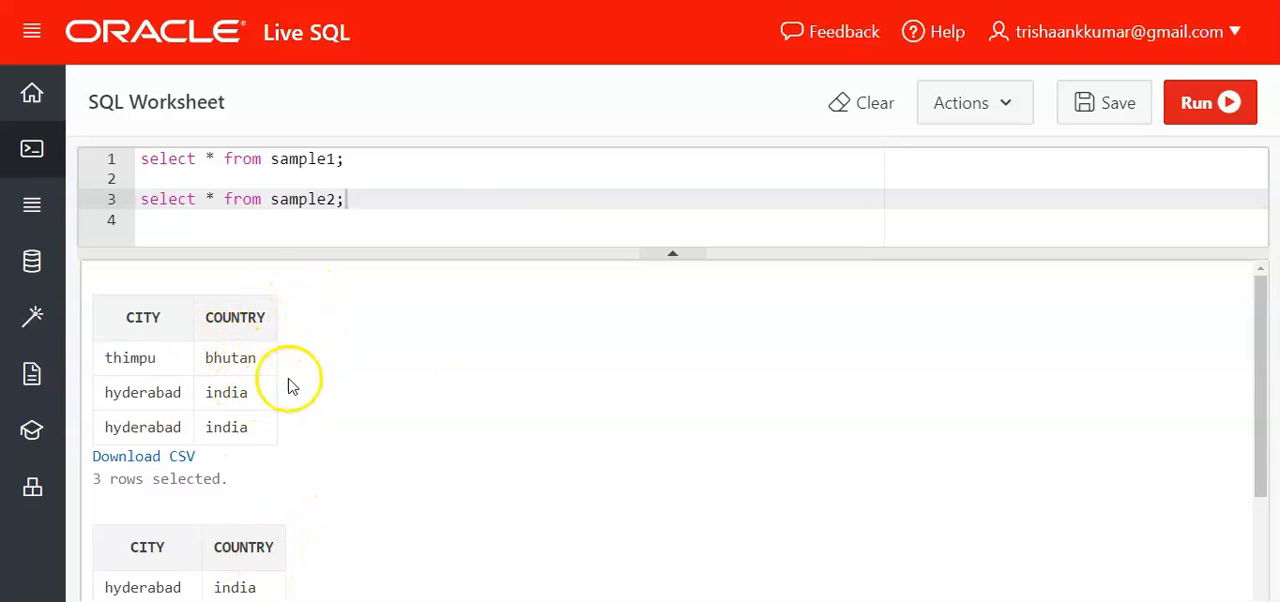
{"action": "mouse_move", "coordinate": [167, 375]}
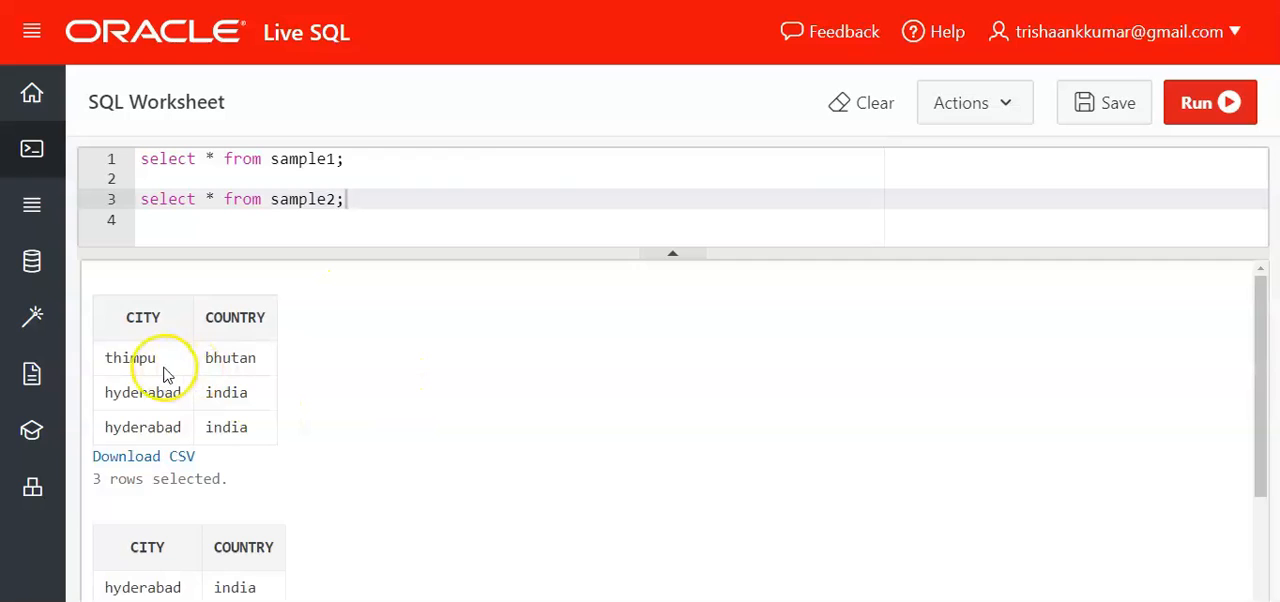
{"action": "key", "text": "ctrl+a"}
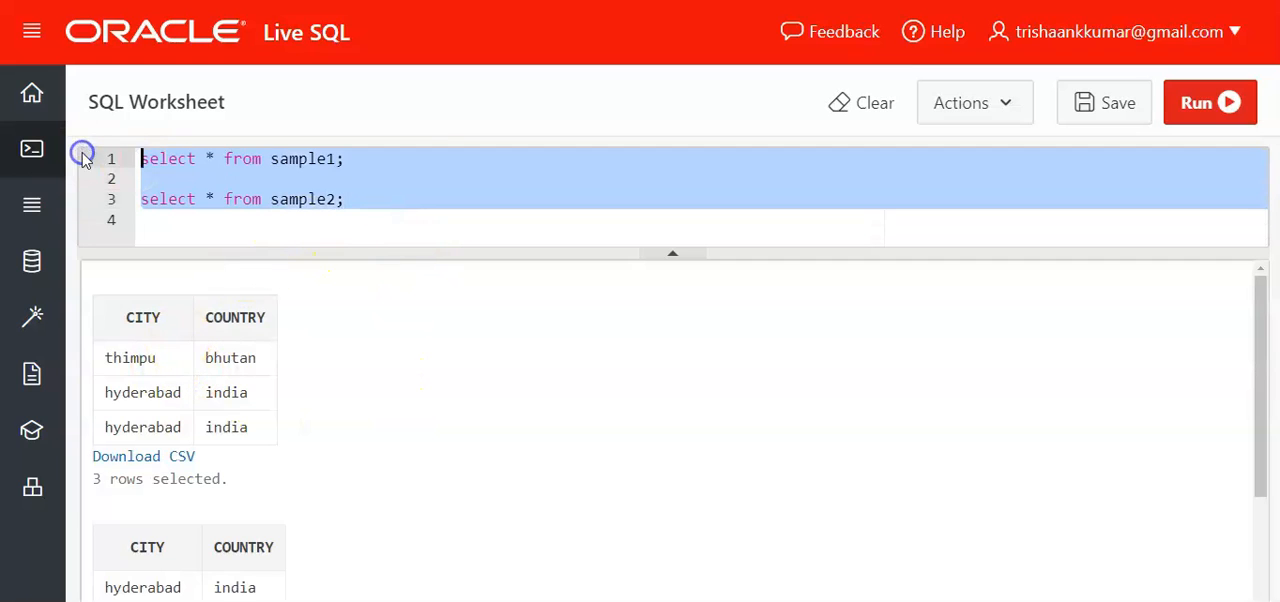
{"action": "left_click", "coordinate": [862, 102]}
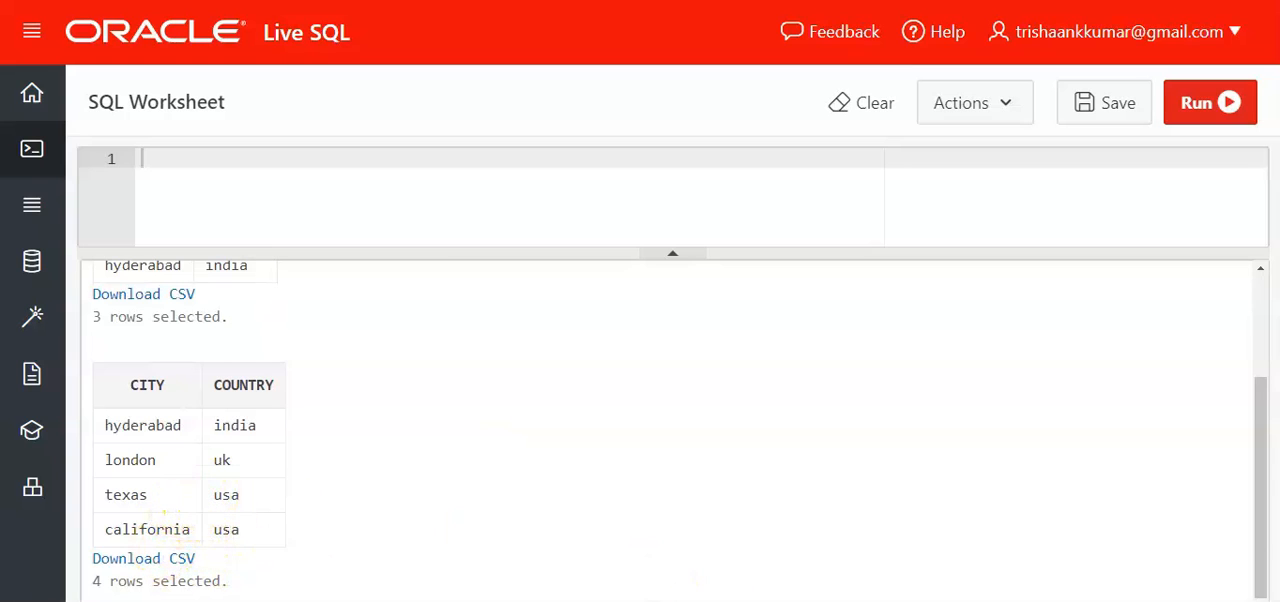
Scroll through the remaining sample1 and sample2 city-country results
{"action": "scroll", "scroll_direction": "up", "scroll_amount": 3}
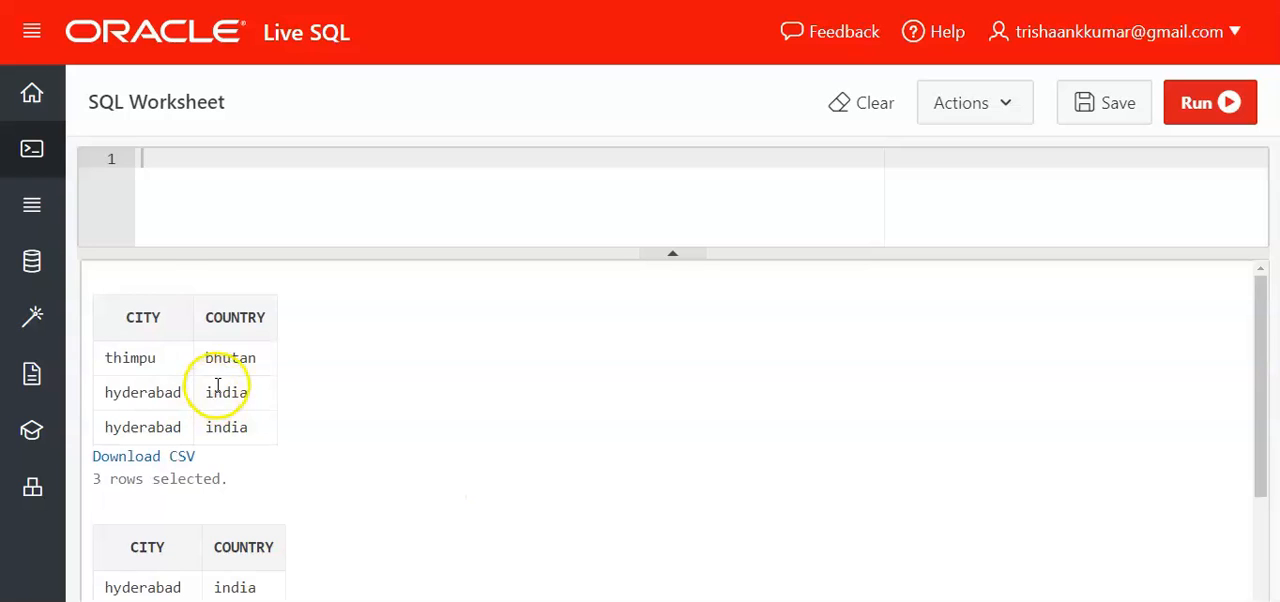
{"action": "scroll", "scroll_direction": "down", "scroll_amount": 3}
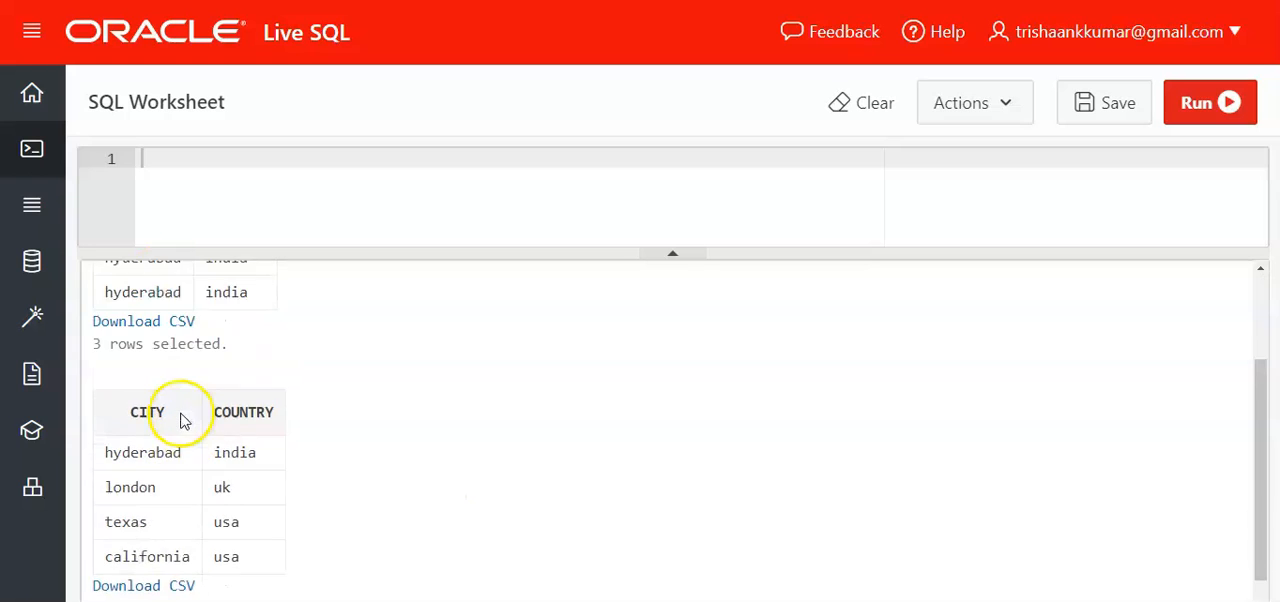
{"action": "scroll", "scroll_direction": "up", "scroll_amount": 3}
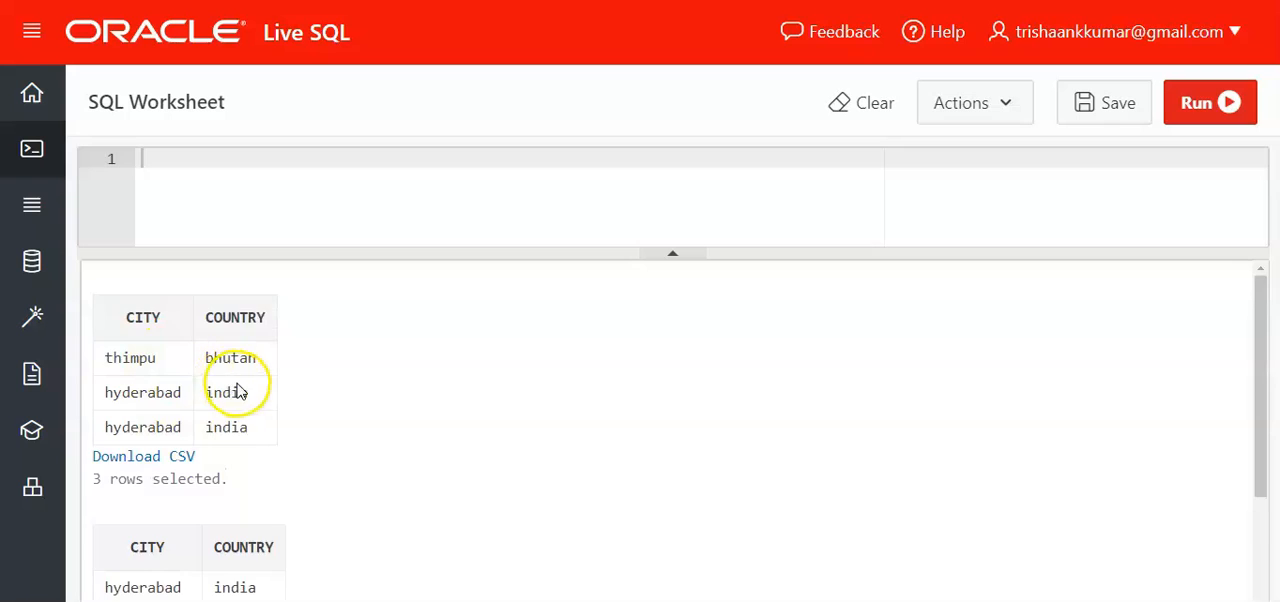
{"action": "scroll", "scroll_direction": "down", "scroll_amount": 3}
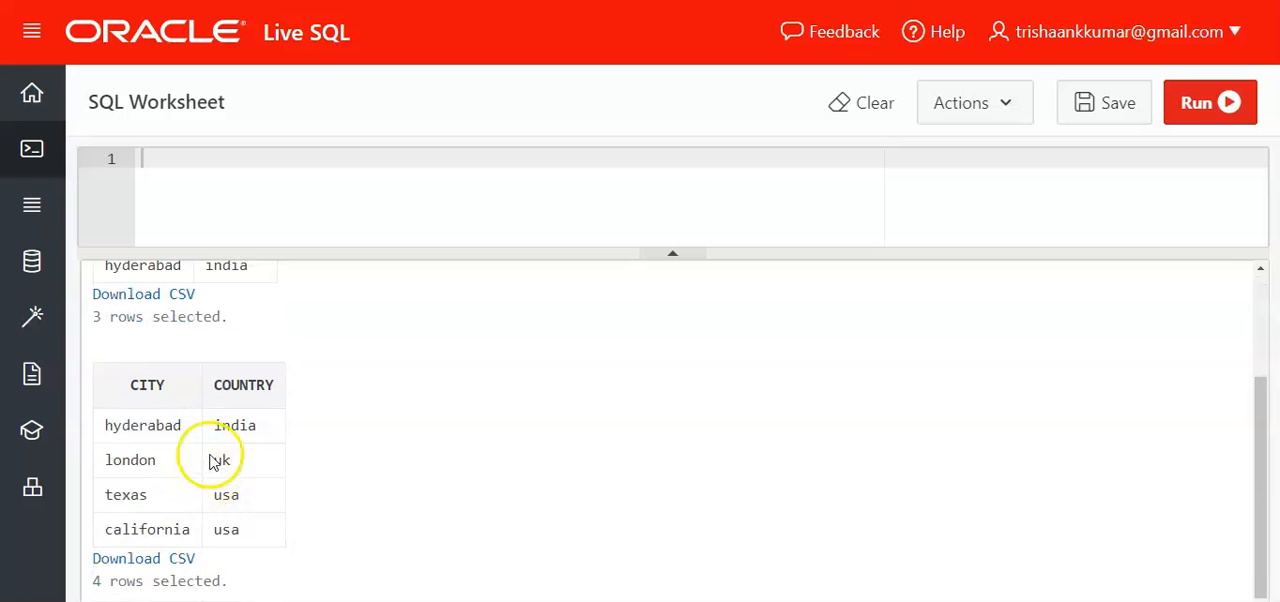
{"action": "double_click", "coordinate": [142, 425]}
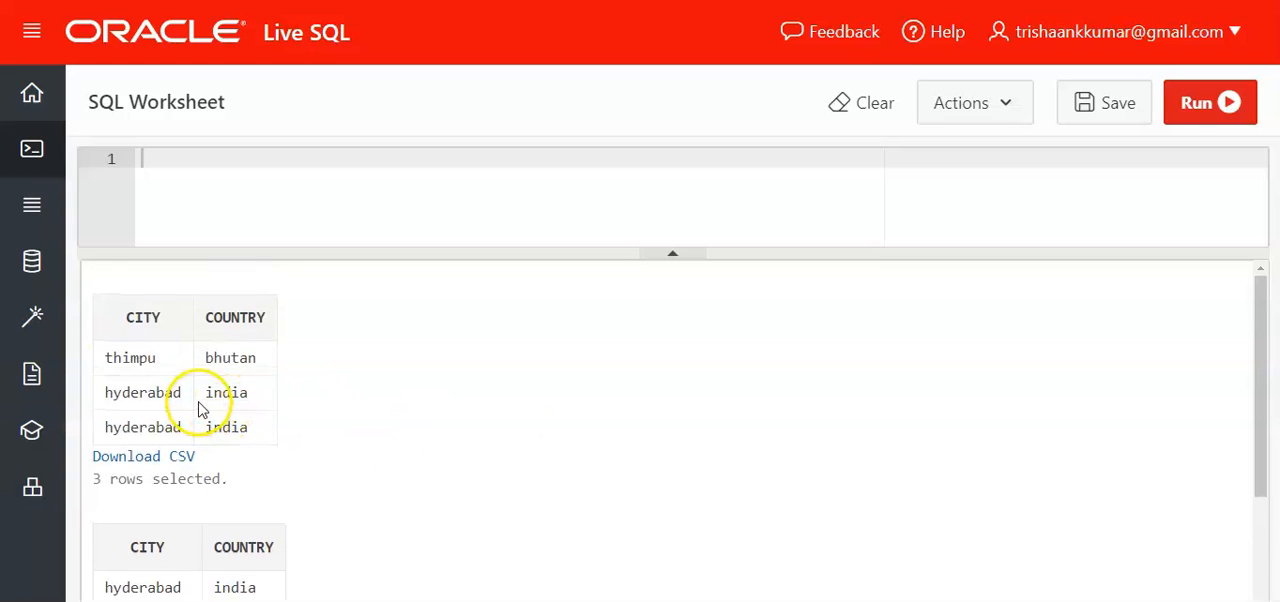
Enter and run 'select city from sample1 minus select city from sample2', returning only thimpu
{"action": "left_click", "coordinate": [213, 161]}
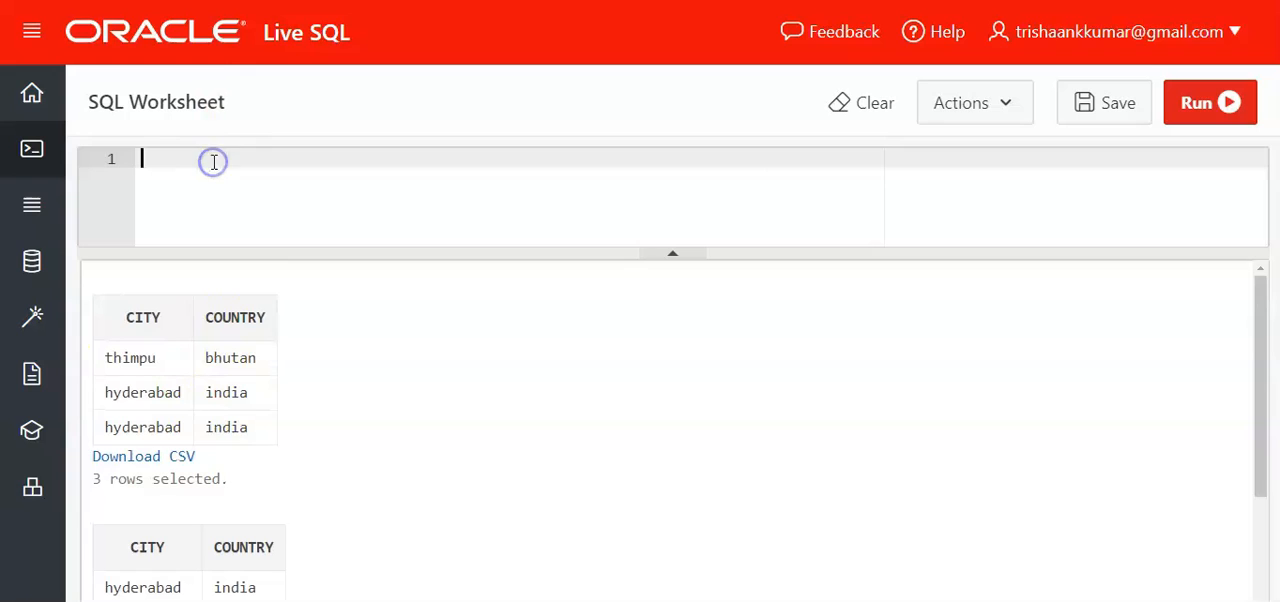
{"action": "type", "text": "select city from sample2"}
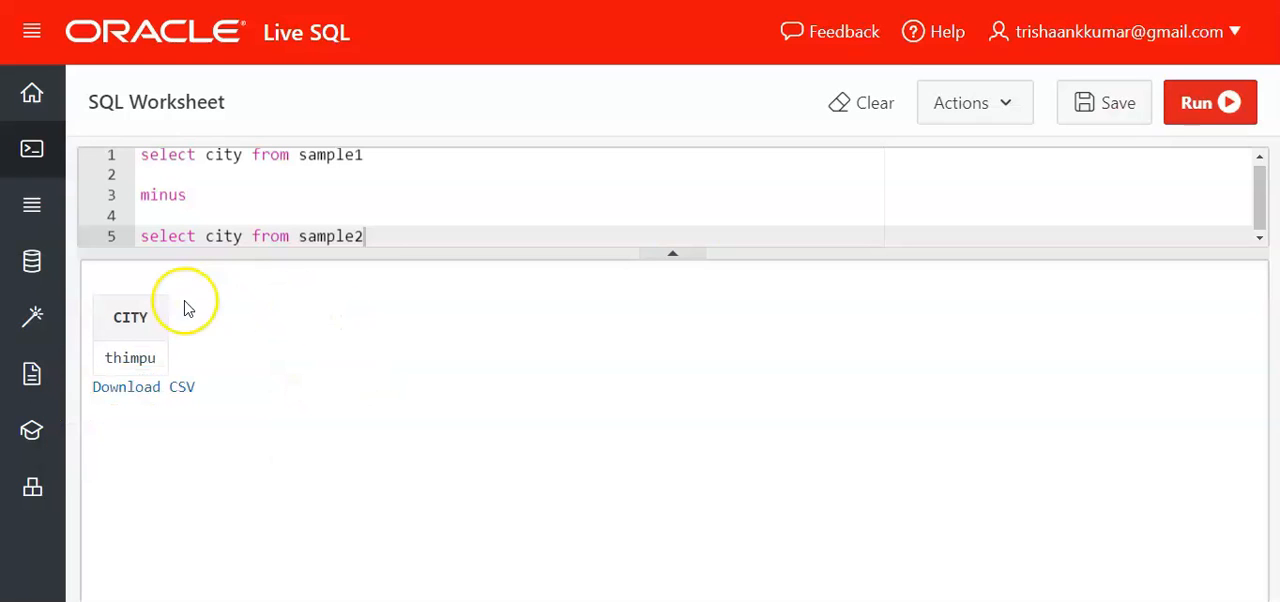
{"action": "mouse_move", "coordinate": [190, 328]}
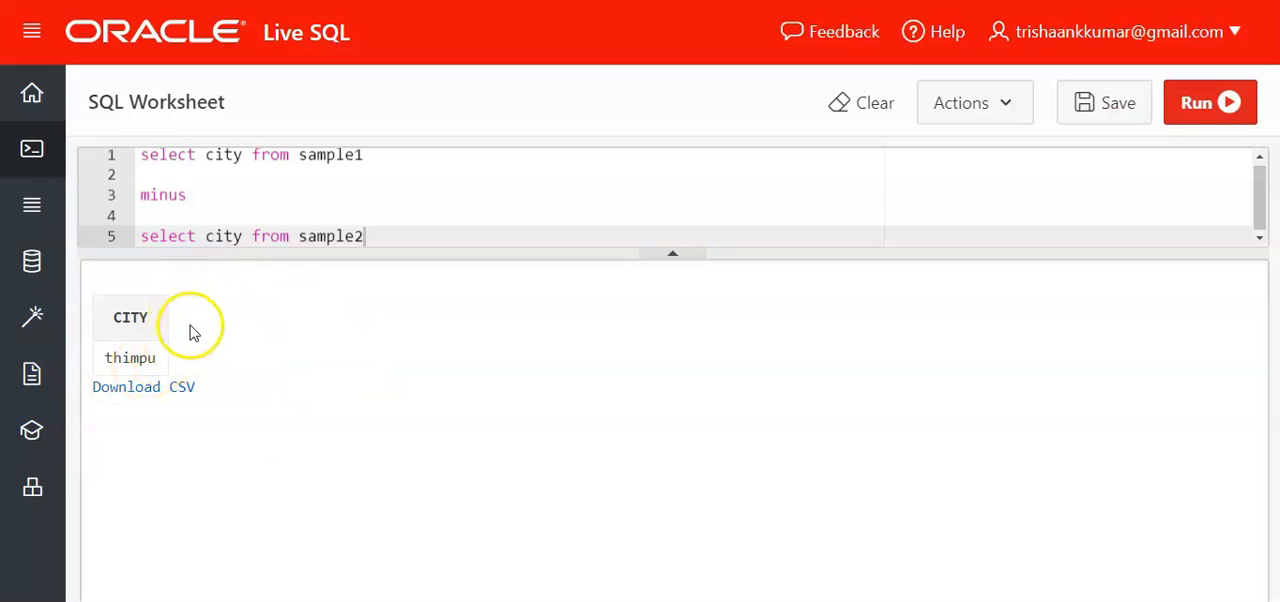
{"action": "mouse_move", "coordinate": [172, 333]}
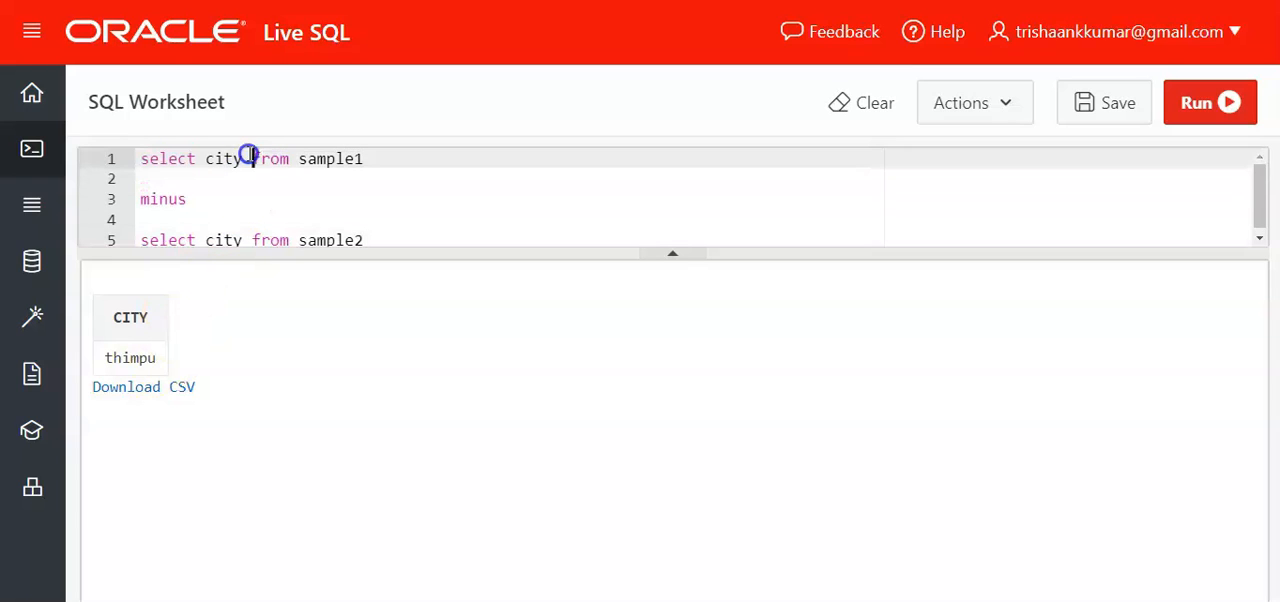
{"action": "type", "text": ",mi"}
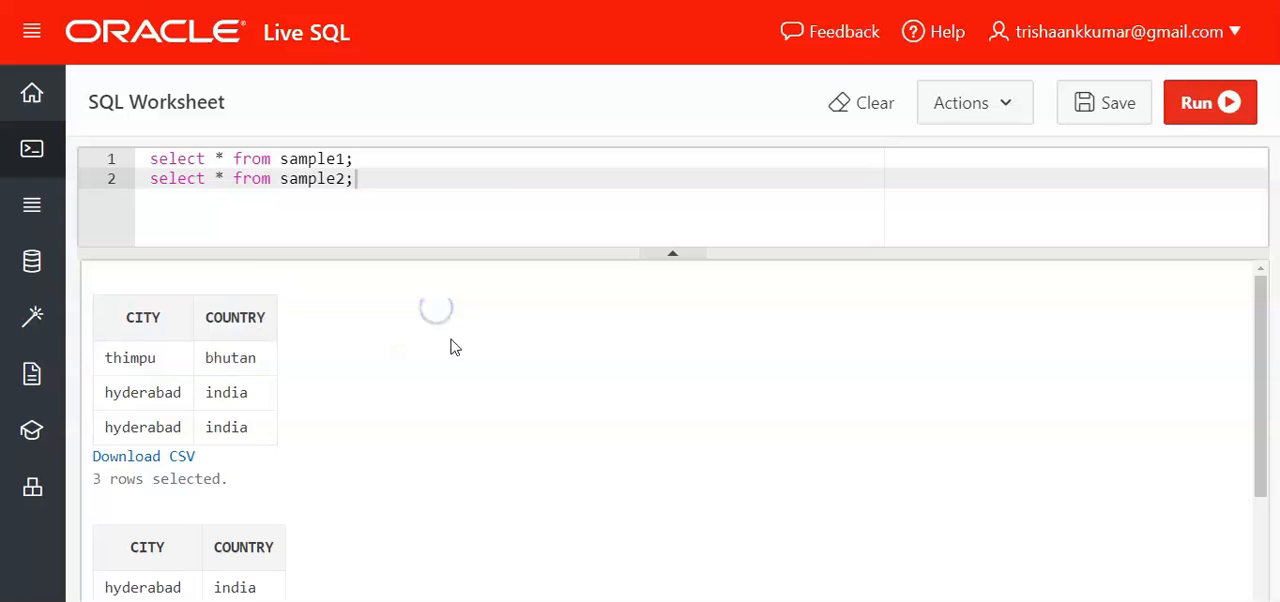
Rerun 'select * from sample1; select * from sample2;' and scroll through both result sets
{"action": "scroll", "scroll_direction": "down", "scroll_amount": 3}
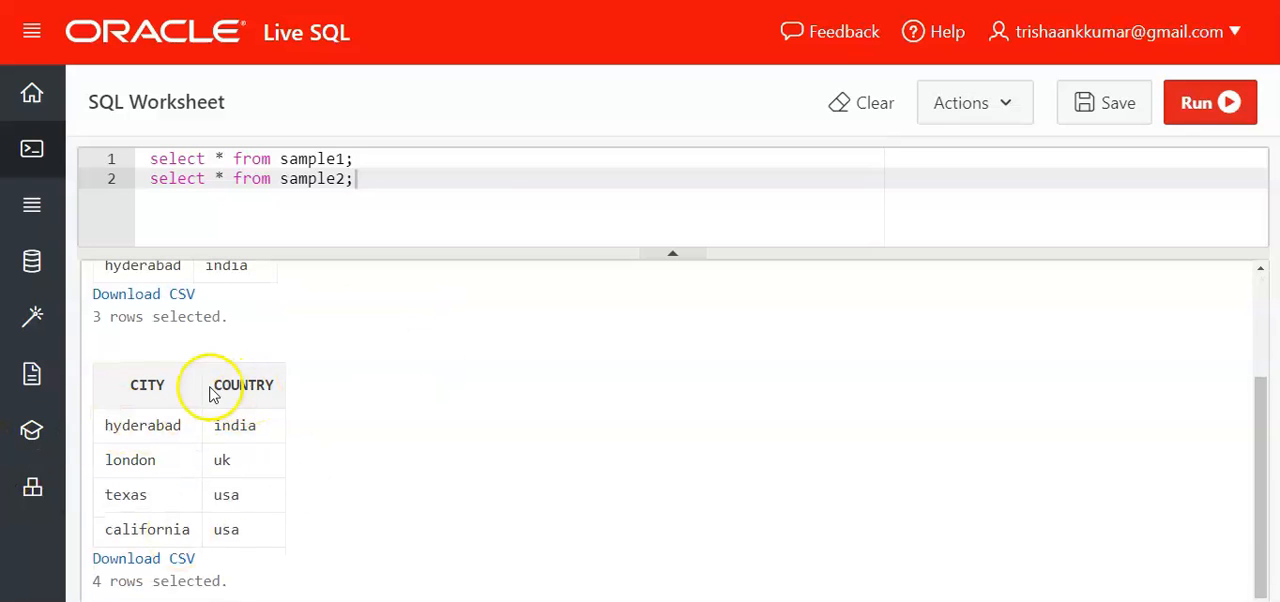
{"action": "scroll", "scroll_direction": "up", "scroll_amount": 3}
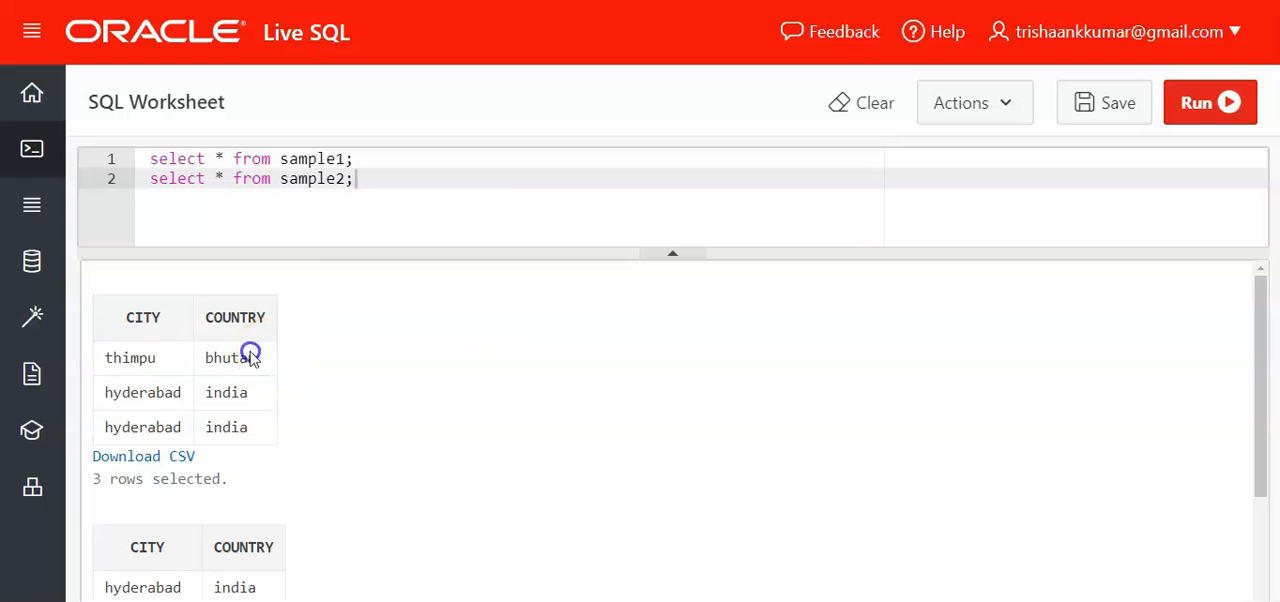
{"action": "scroll", "scroll_direction": "down", "scroll_amount": 3}
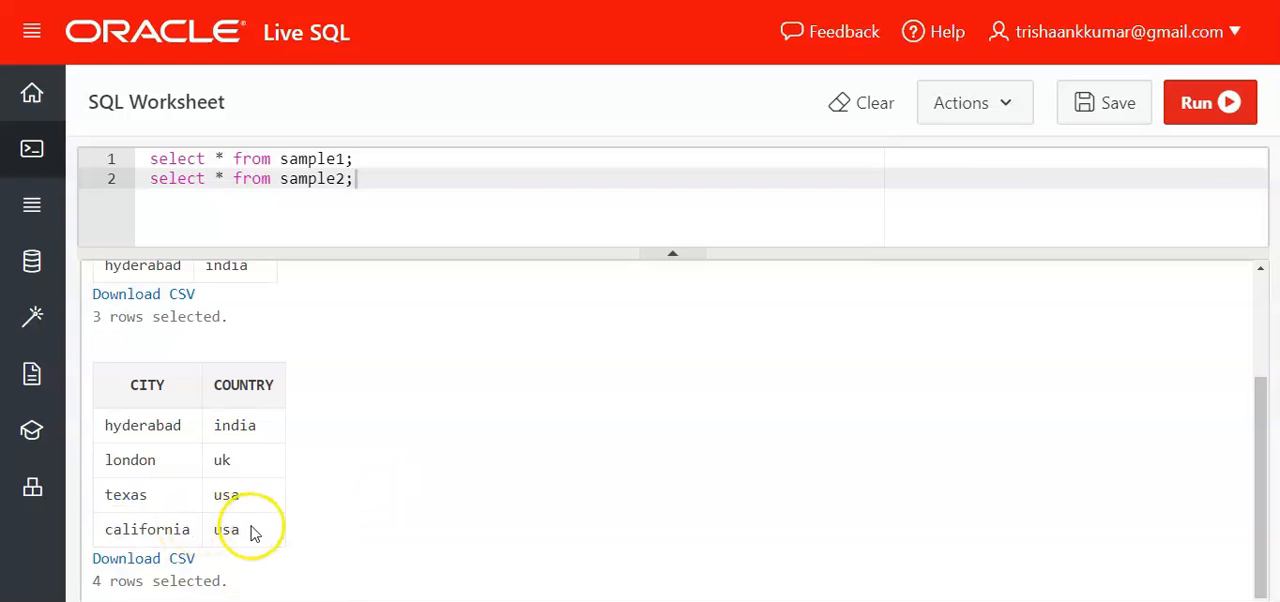
{"action": "mouse_move", "coordinate": [398, 462]}
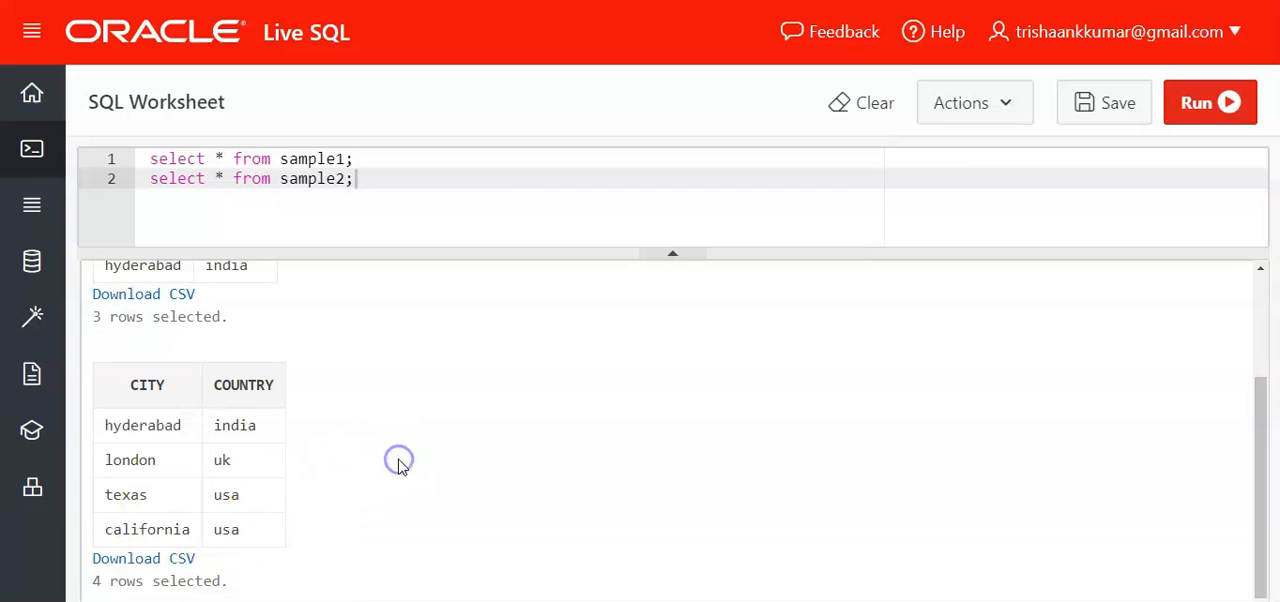
{"action": "mouse_move", "coordinate": [465, 435]}
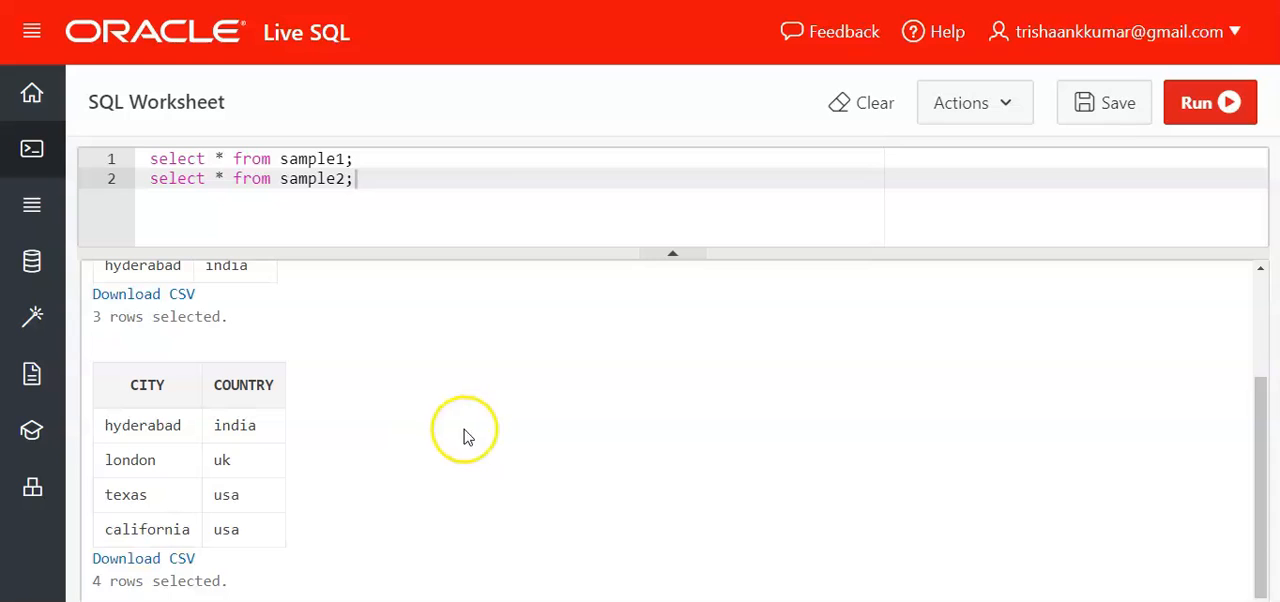
{"action": "mouse_move", "coordinate": [117, 545]}
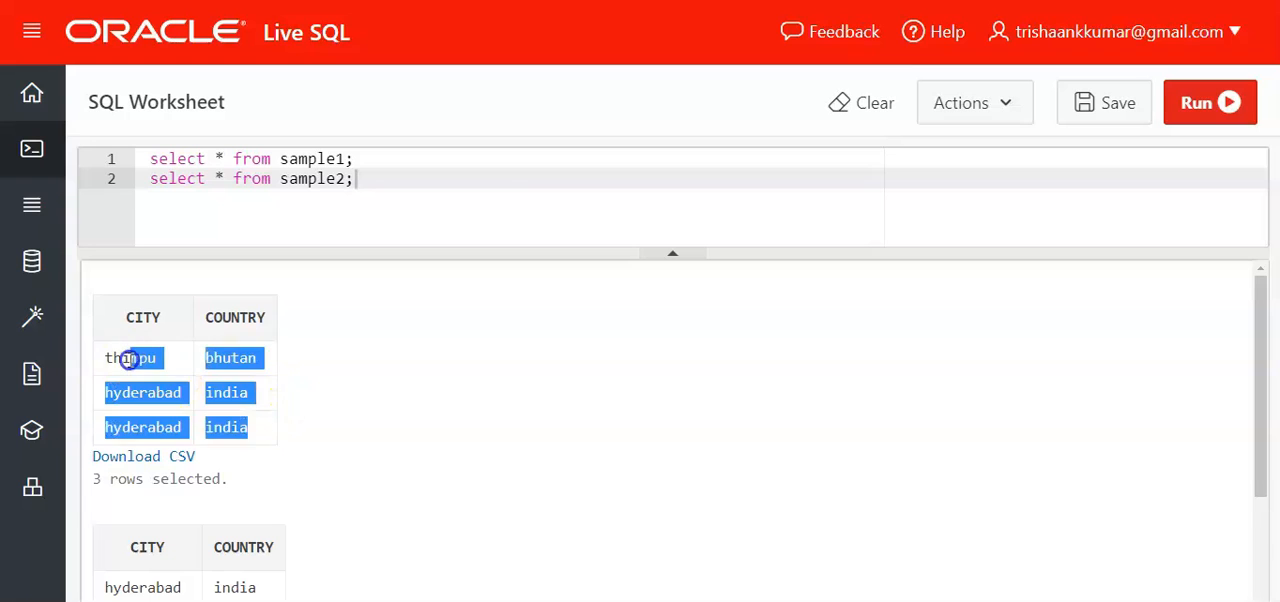
{"action": "left_click", "coordinate": [143, 392]}
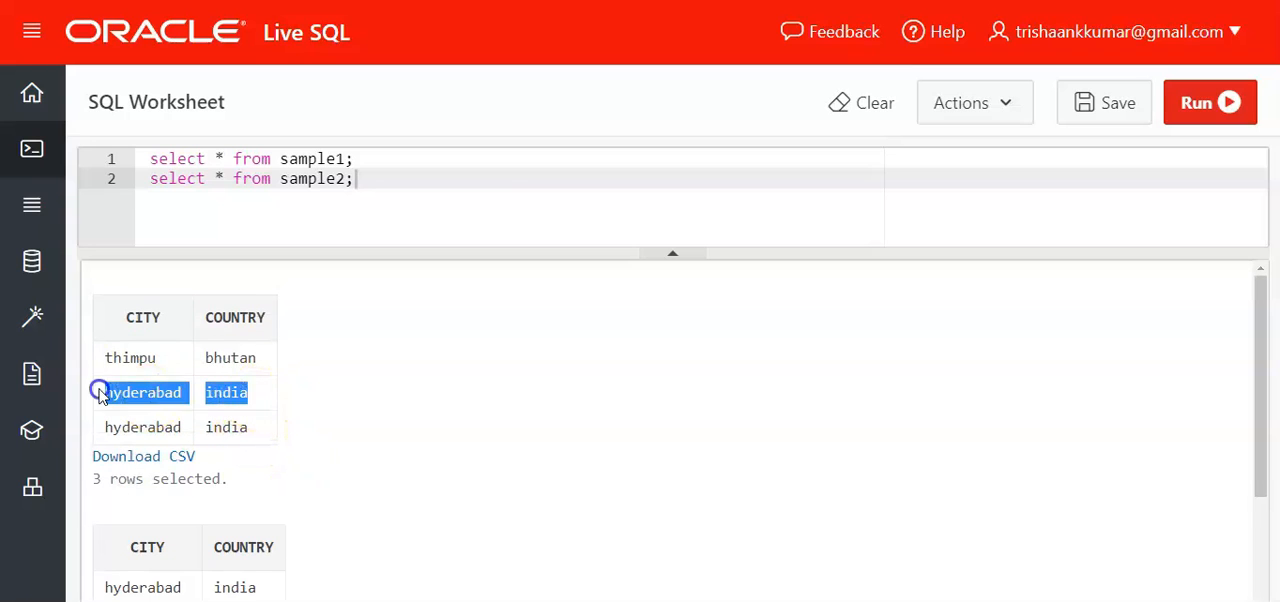
{"action": "scroll", "scroll_direction": "down", "scroll_amount": 3}
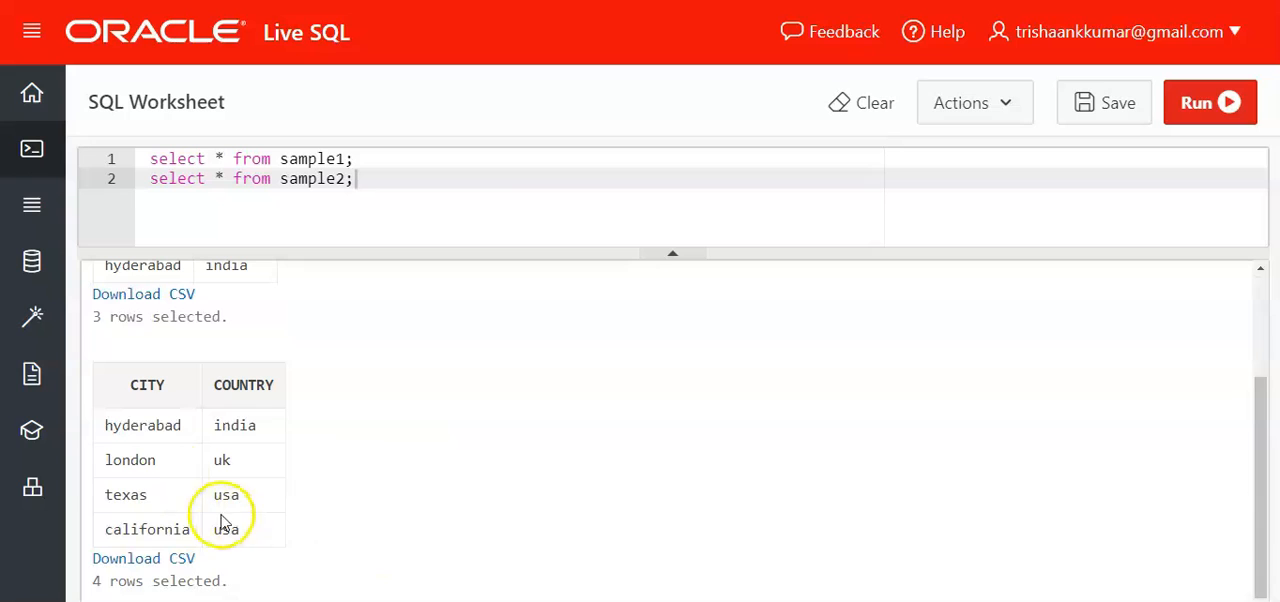
{"action": "mouse_move", "coordinate": [444, 490]}
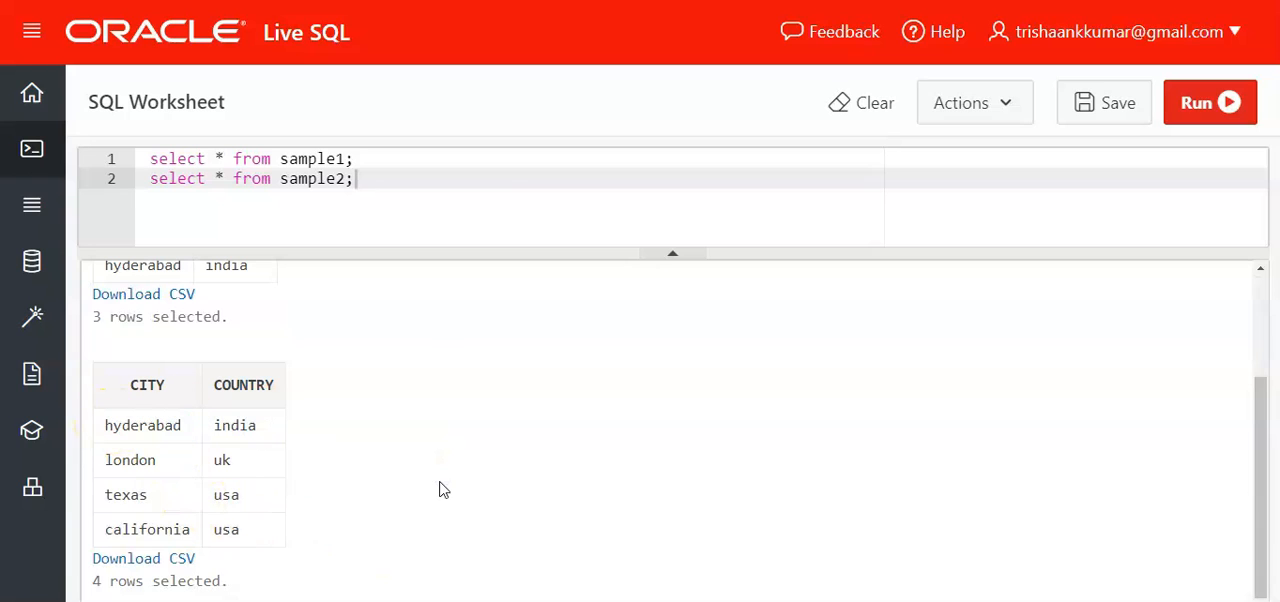
{"action": "scroll", "scroll_direction": "up", "scroll_amount": 3}
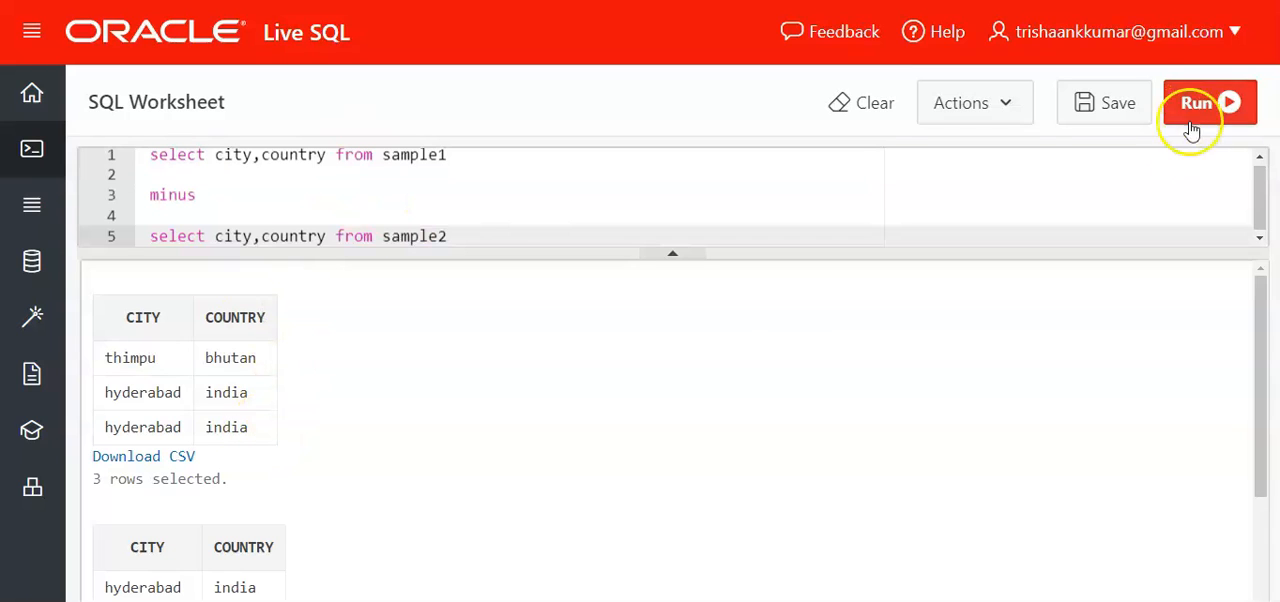
Run 'select city,country from sample1 minus select city,country from sample2', leaving only thimpu, bhutan
{"action": "left_click", "coordinate": [1196, 102]}
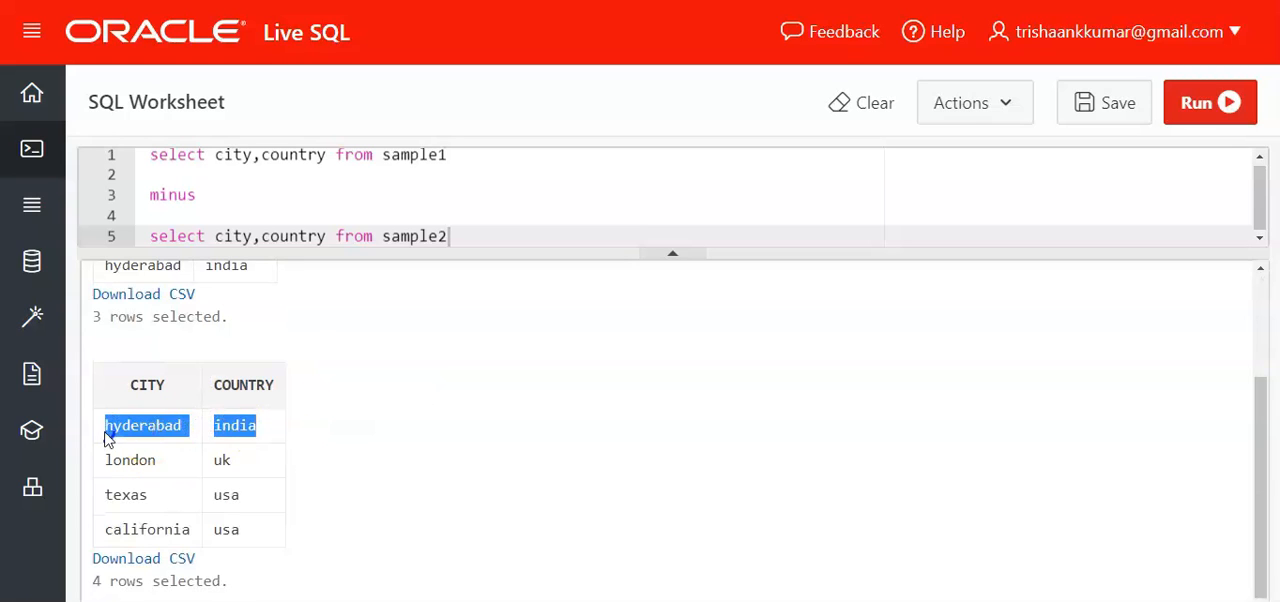
{"action": "left_click", "coordinate": [436, 458]}
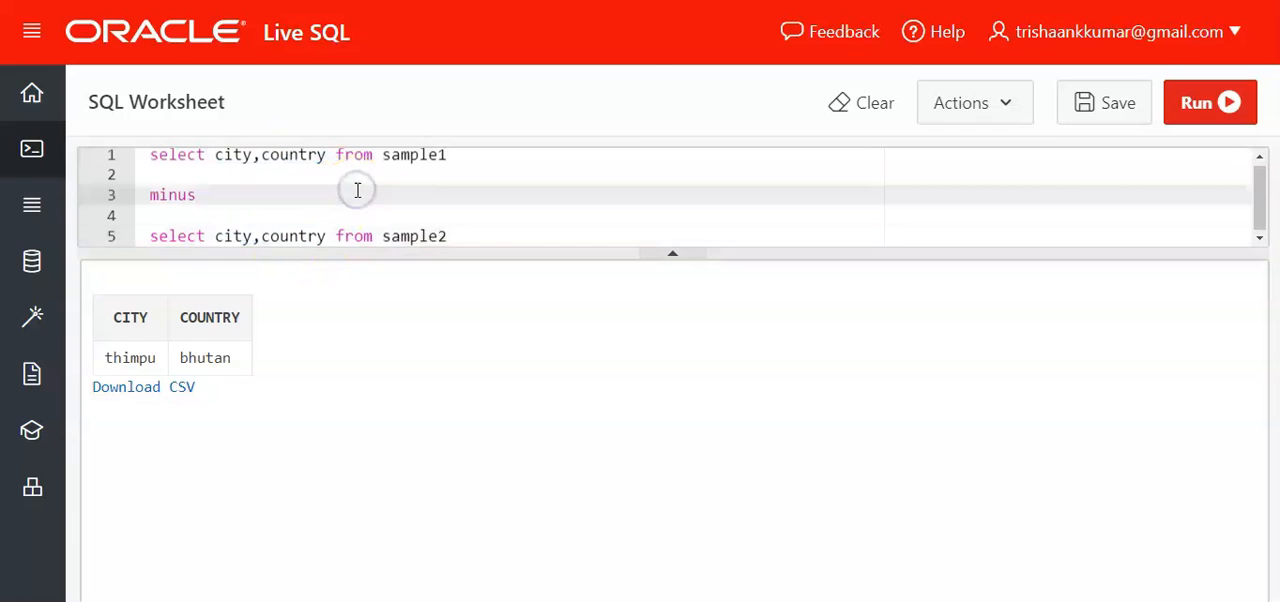
{"action": "mouse_move", "coordinate": [451, 253]}
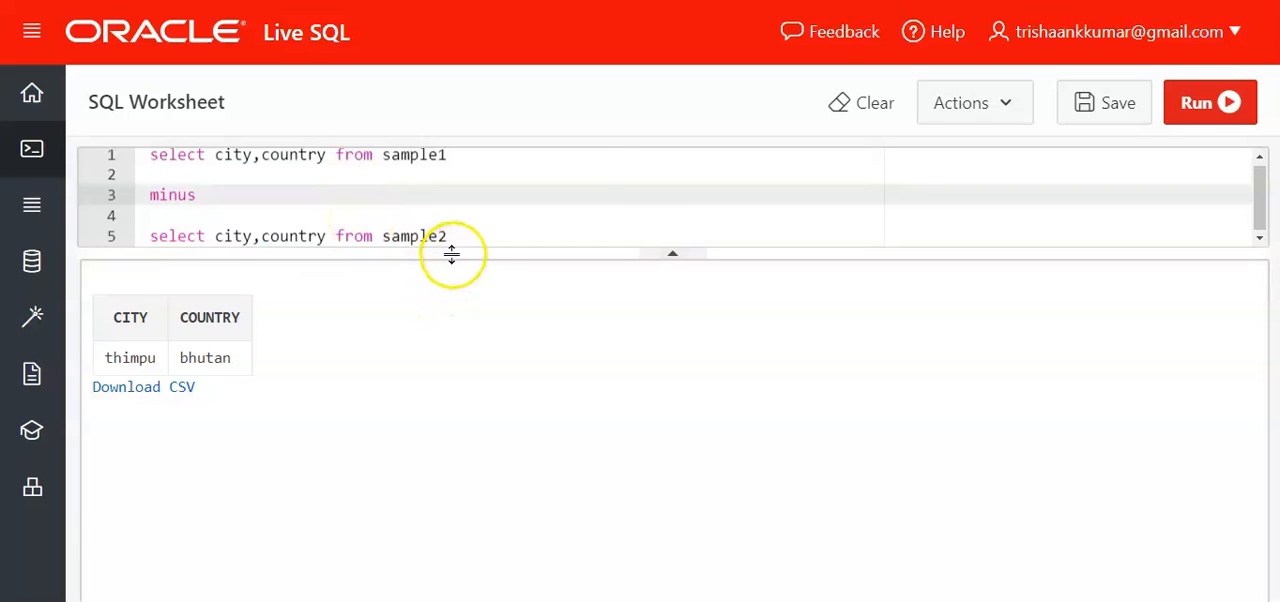